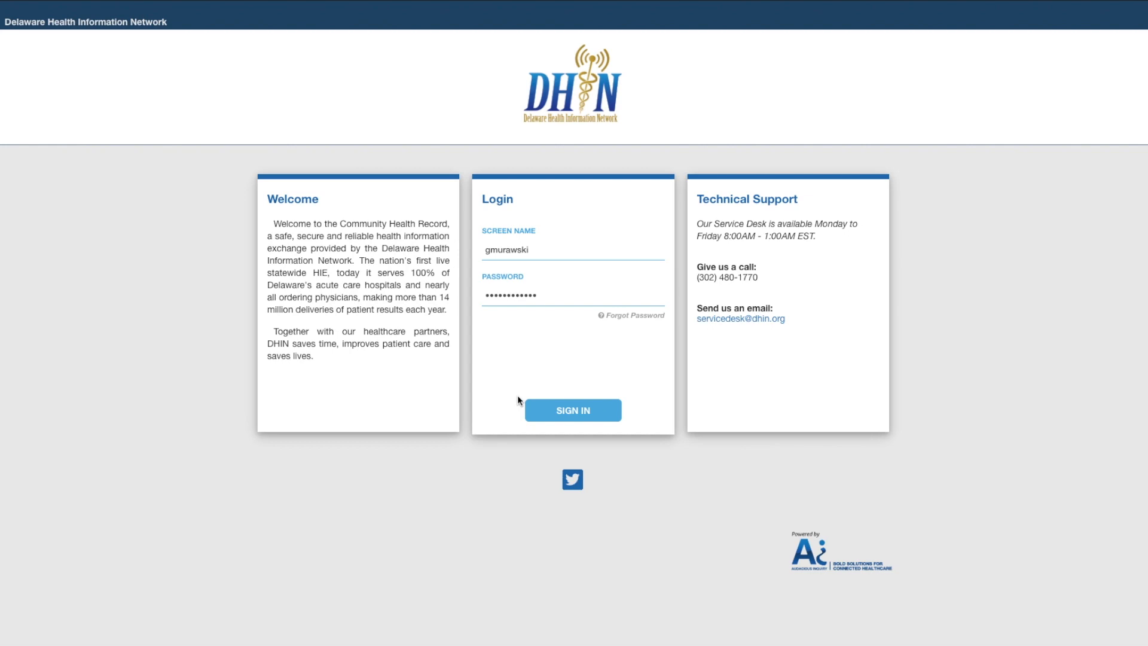
Sign in with the entered credentials to reach the home dashboard.
click(573, 410)
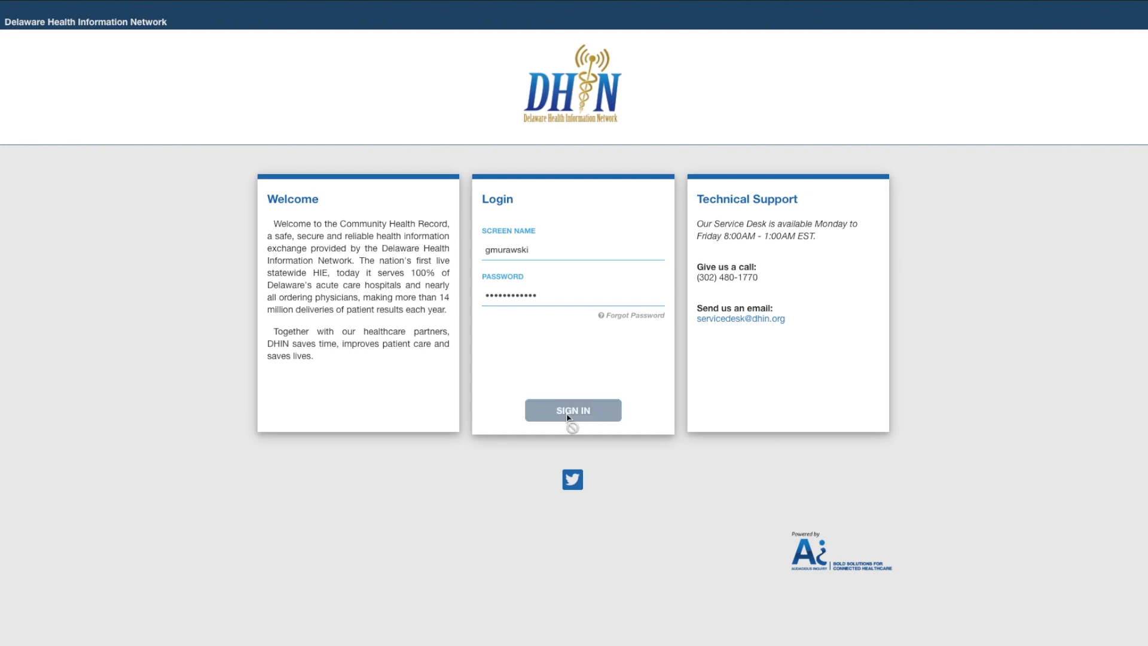
click(573, 411)
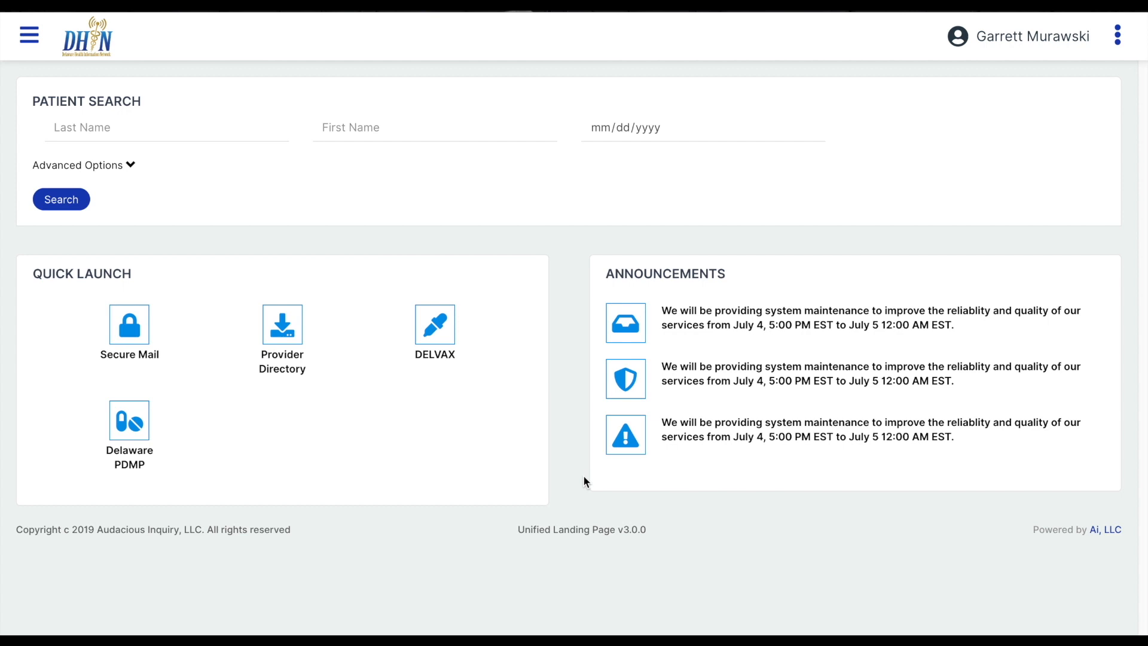
mouse_move(369, 466)
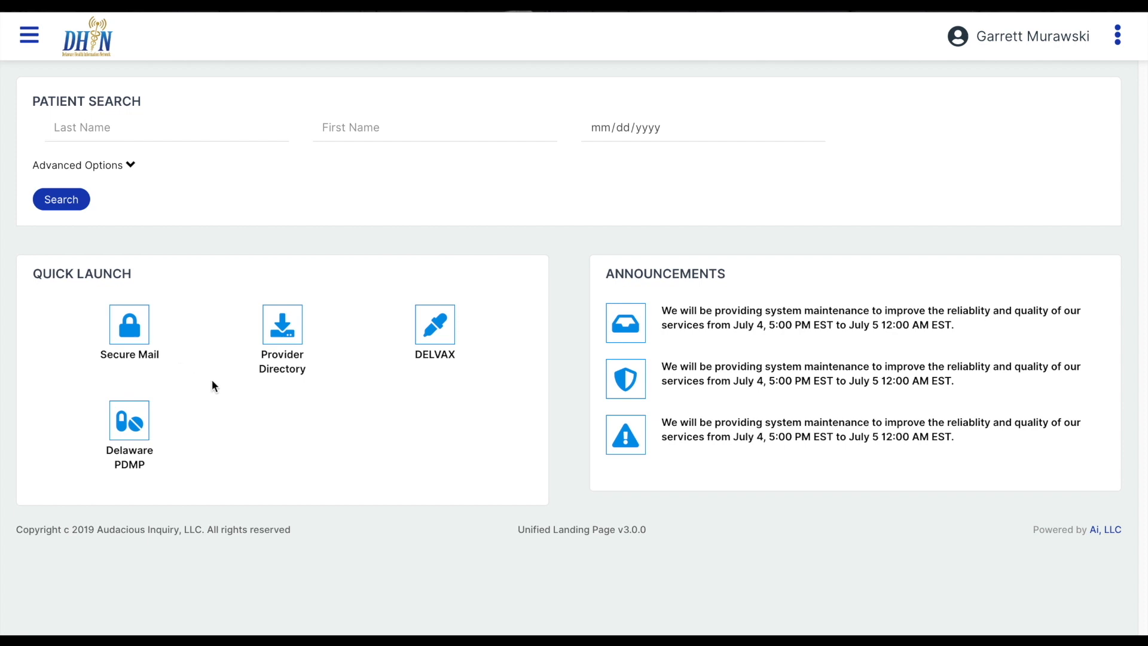
mouse_move(260, 270)
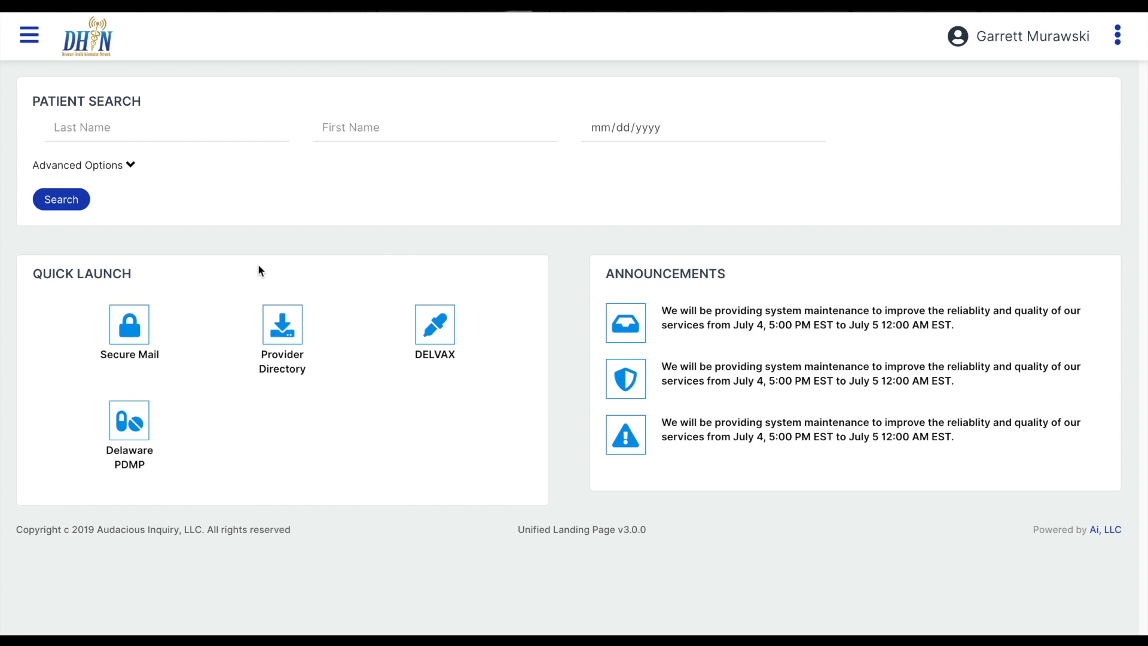
mouse_move(326, 246)
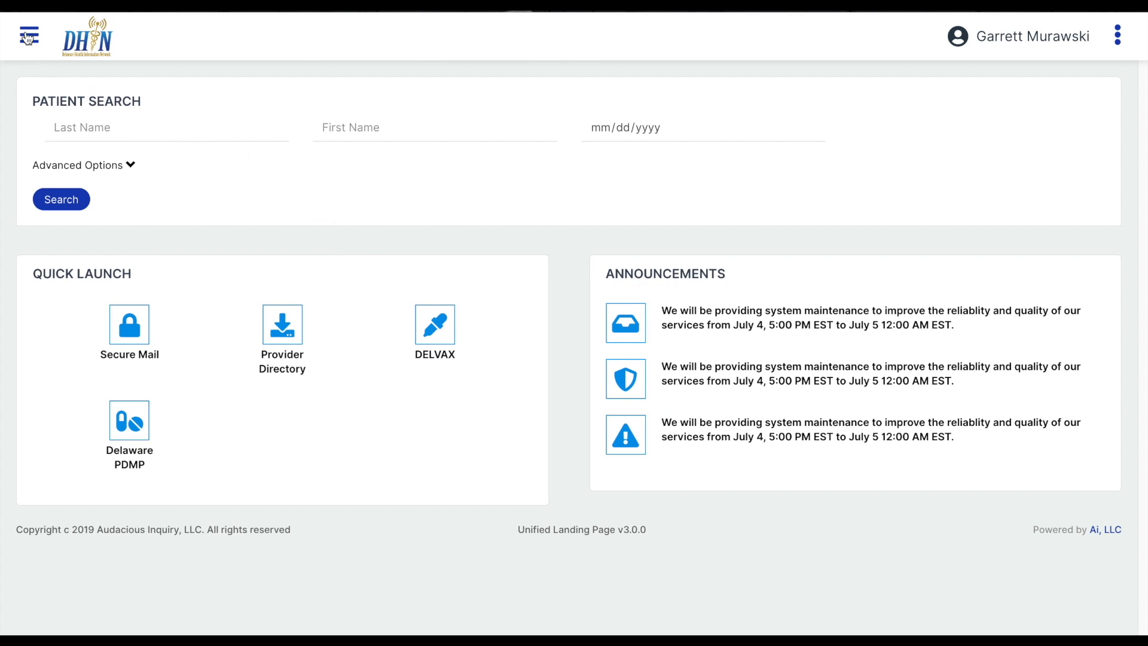
click(28, 35)
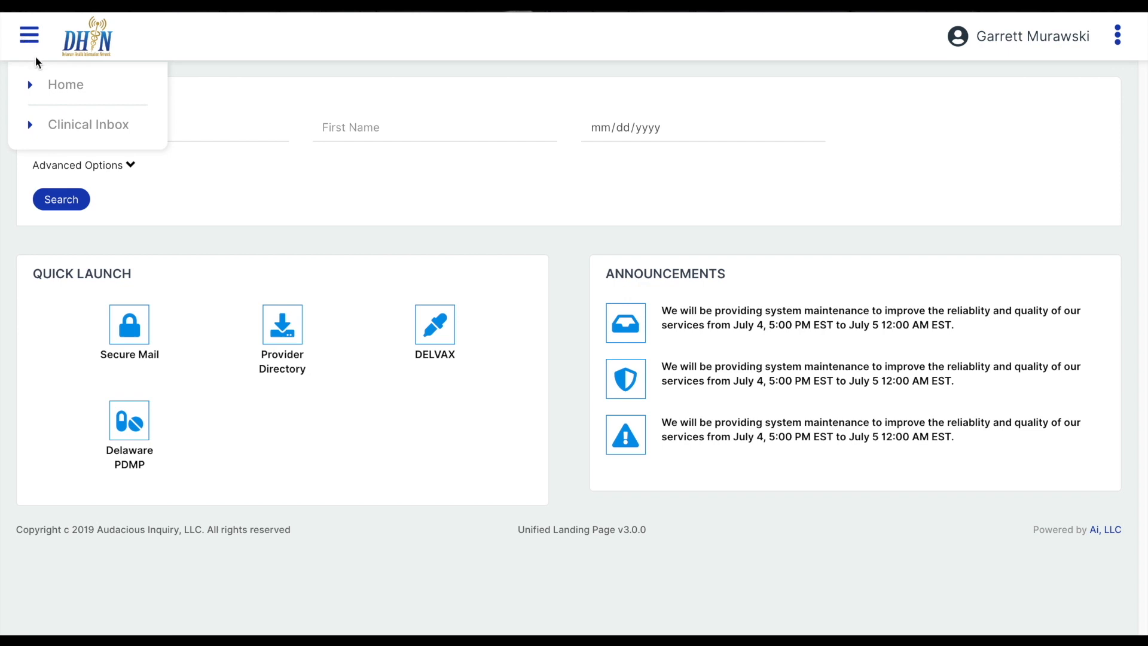
mouse_move(42, 71)
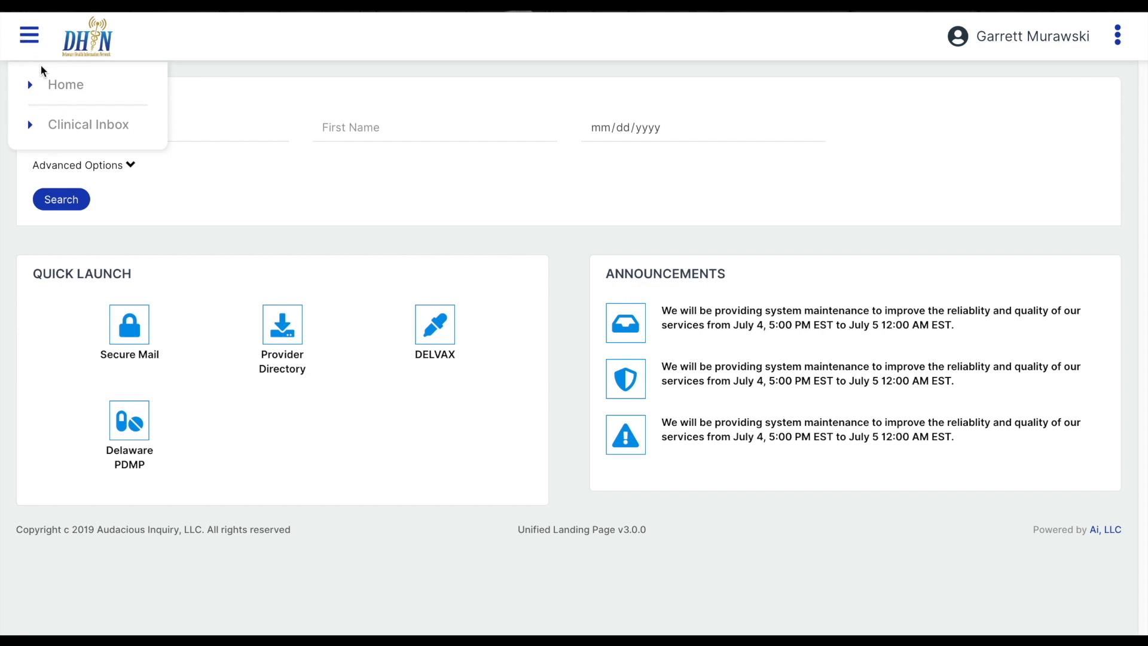
click(29, 35)
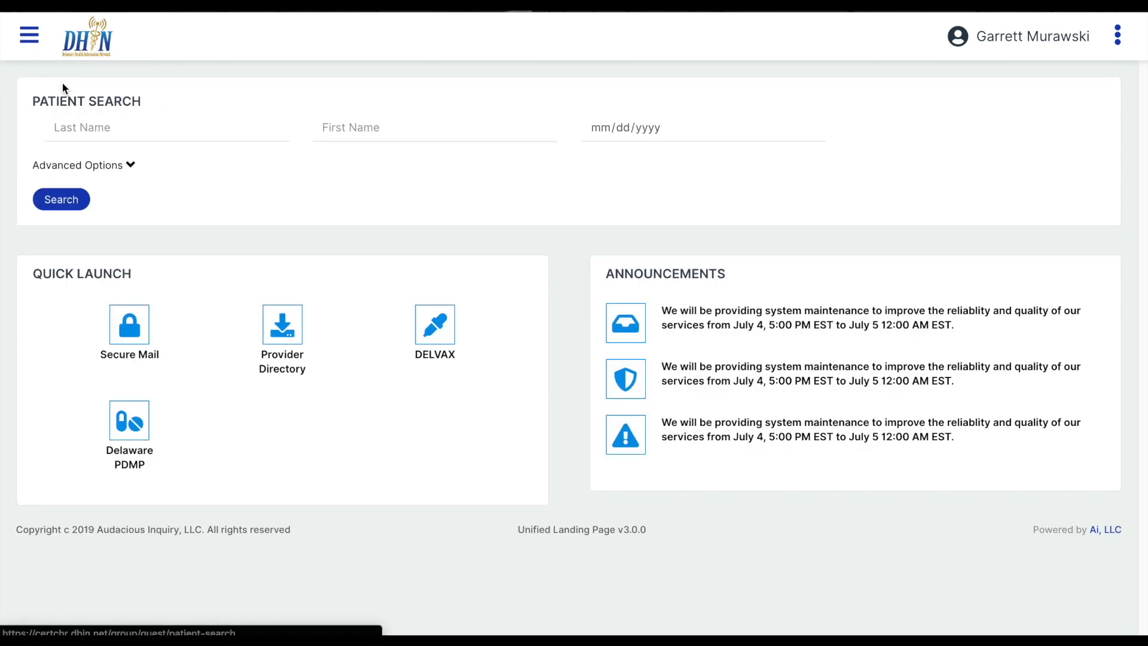
mouse_move(159, 78)
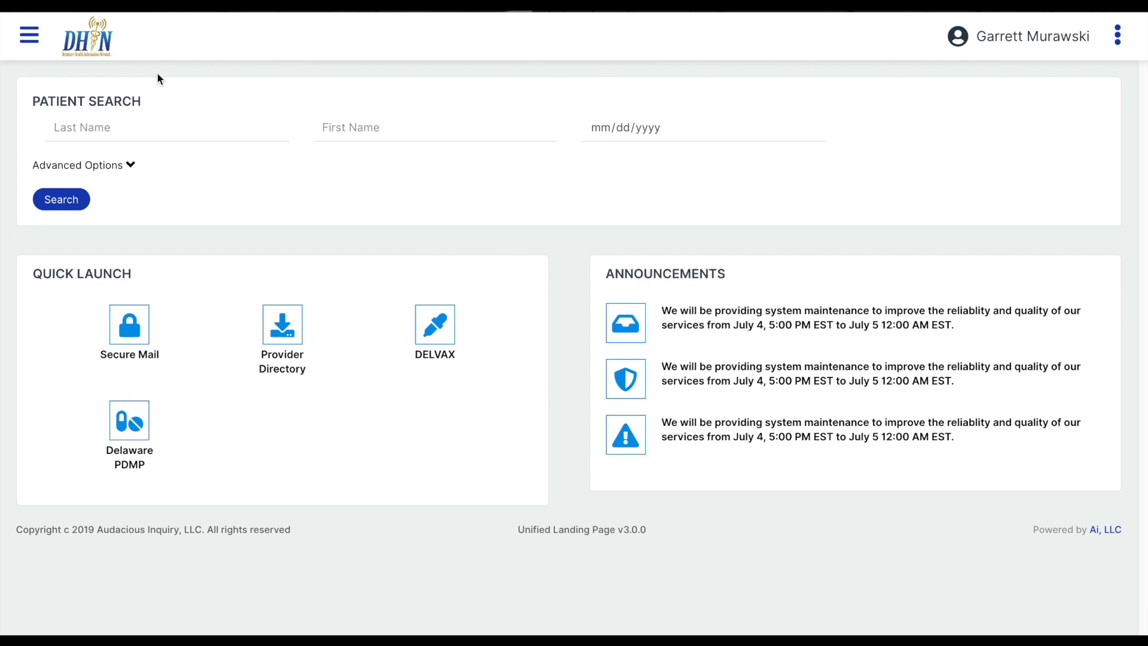
mouse_move(1033, 83)
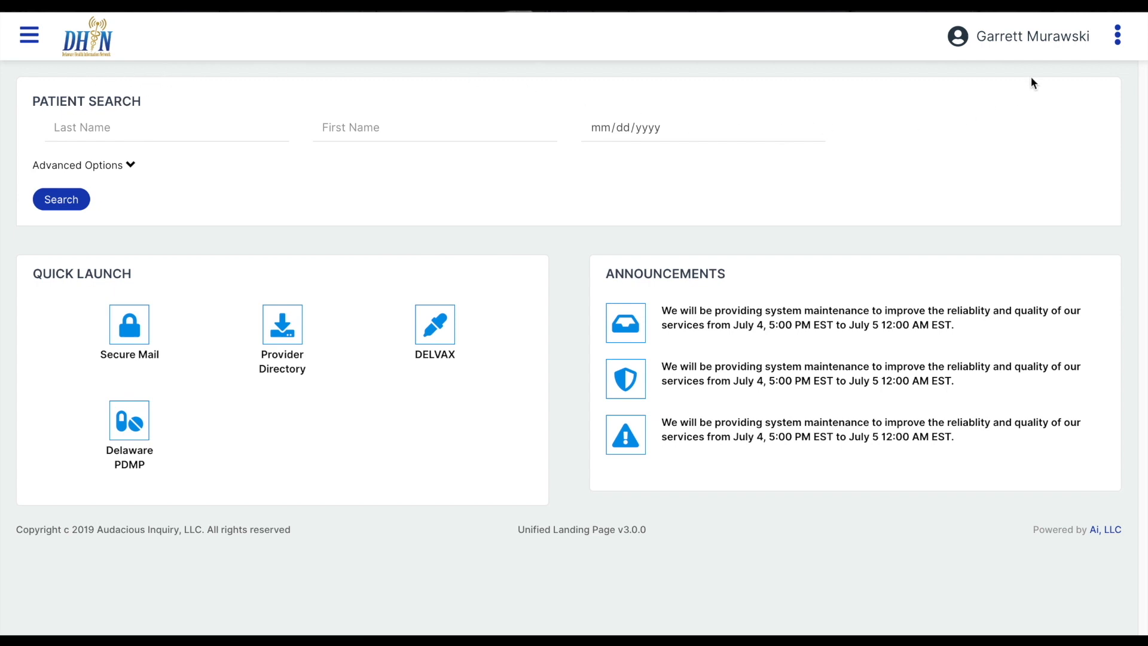
Reveal the account options with Logout from the top-right three-dot menu.
click(1119, 34)
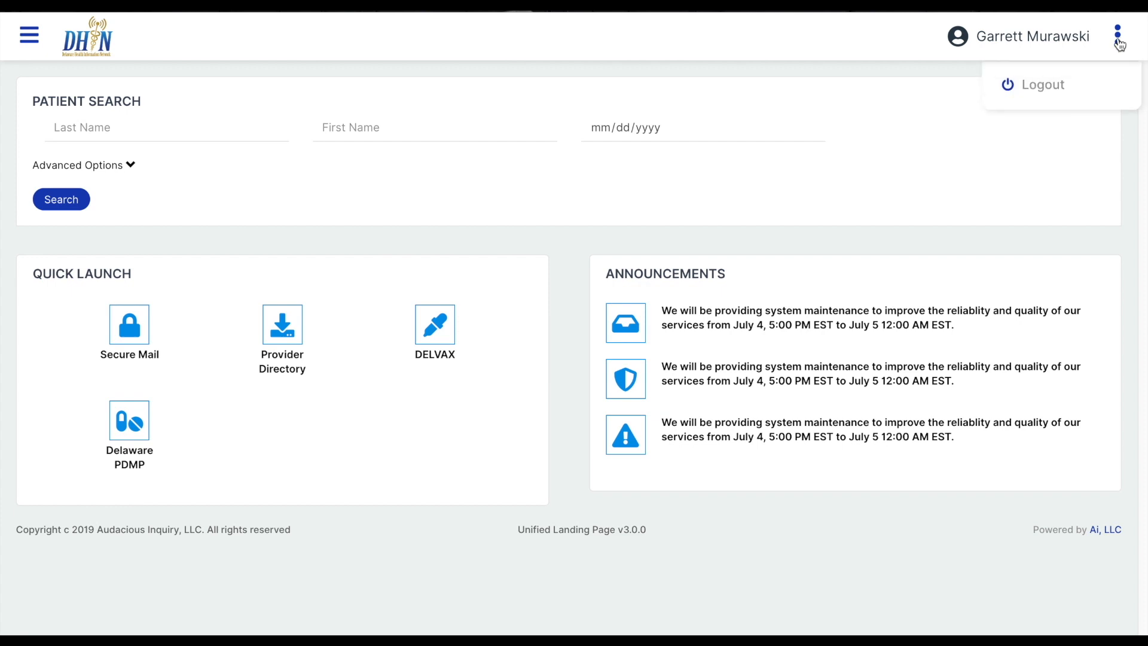
mouse_move(1043, 165)
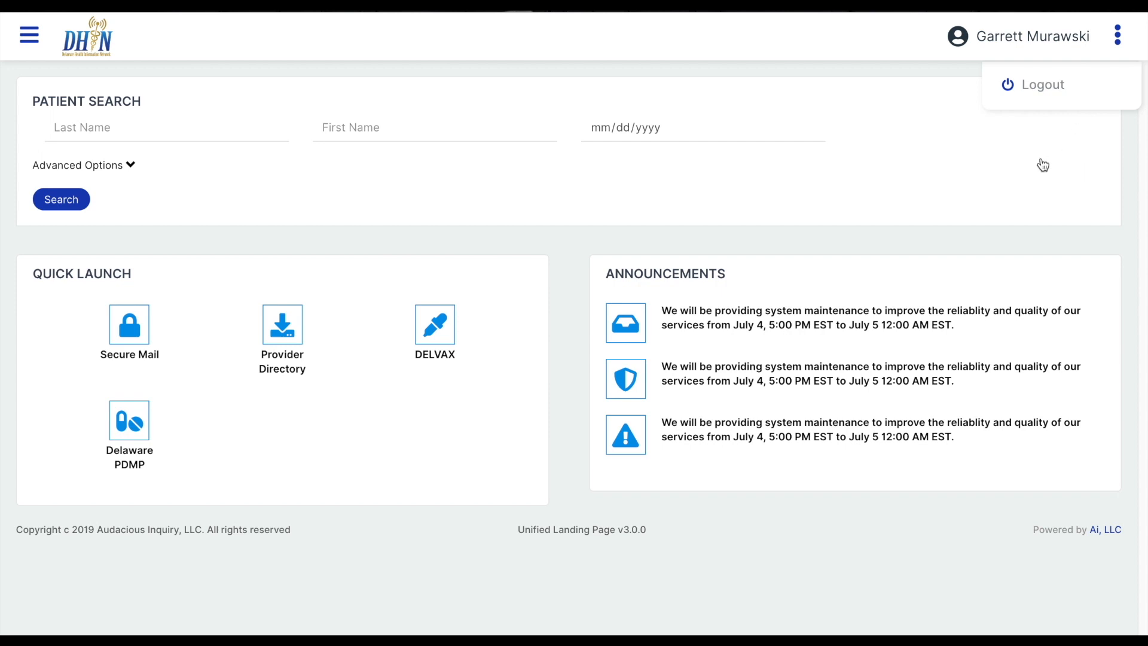
mouse_move(1021, 165)
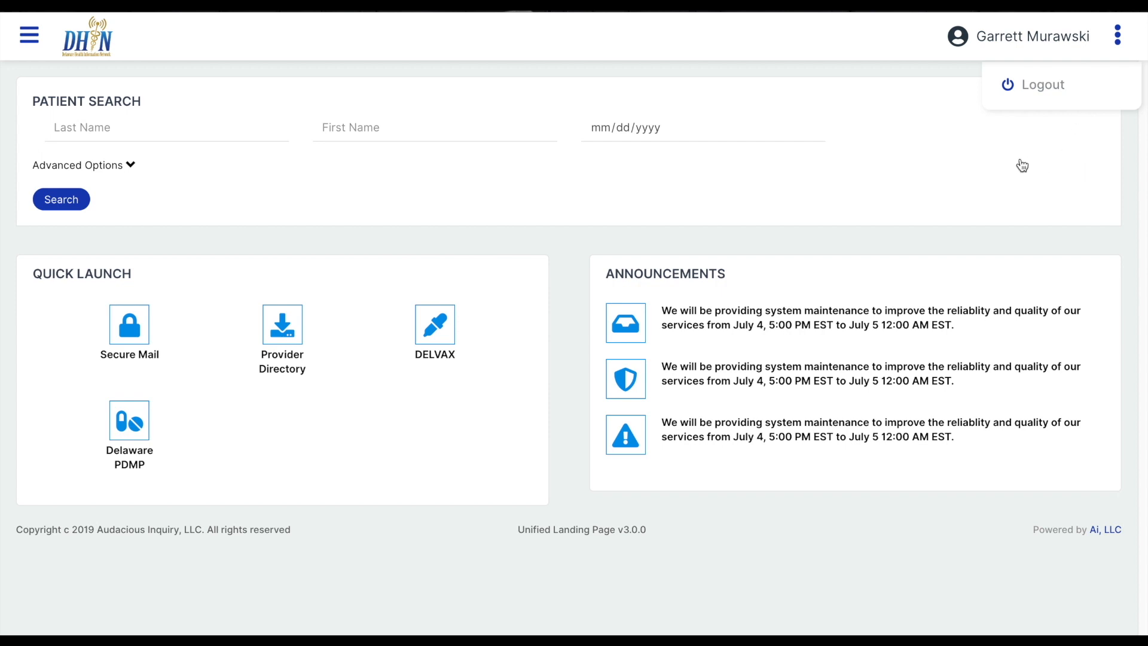